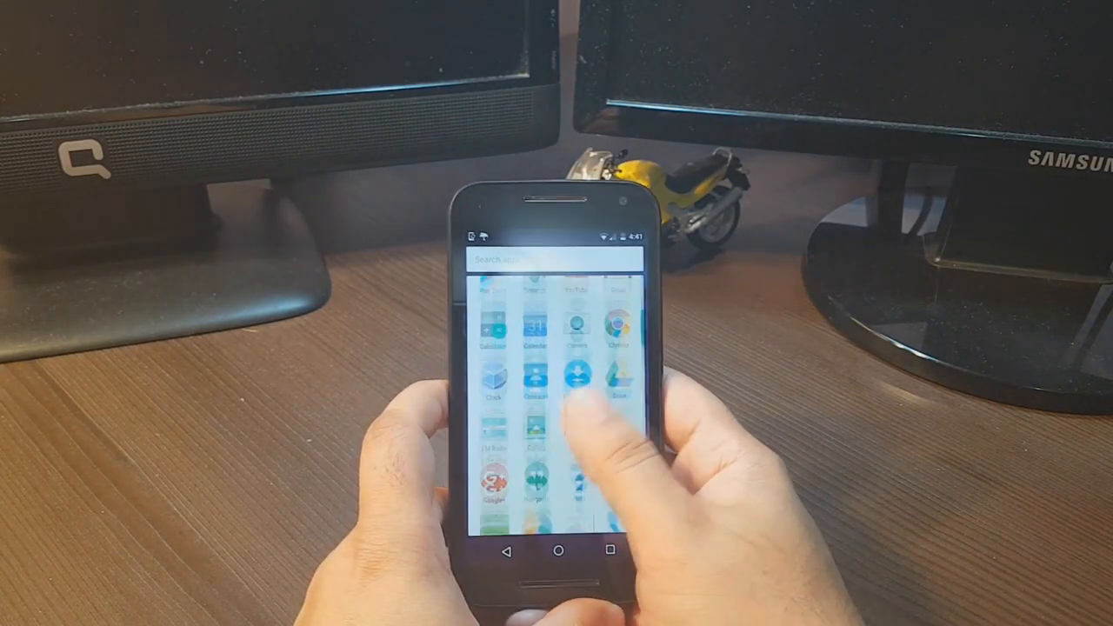
Launch the Google Play Store from the phone's app drawer.
{"action": "scroll", "scroll_direction": "down", "scroll_amount": 3}
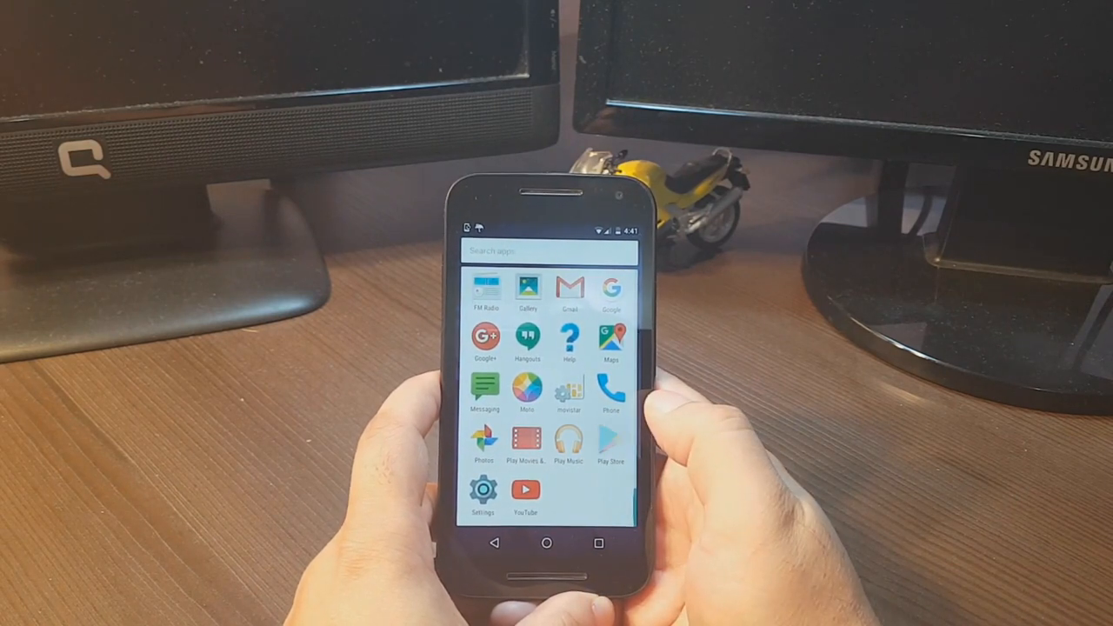
{"action": "left_click", "coordinate": [612, 438]}
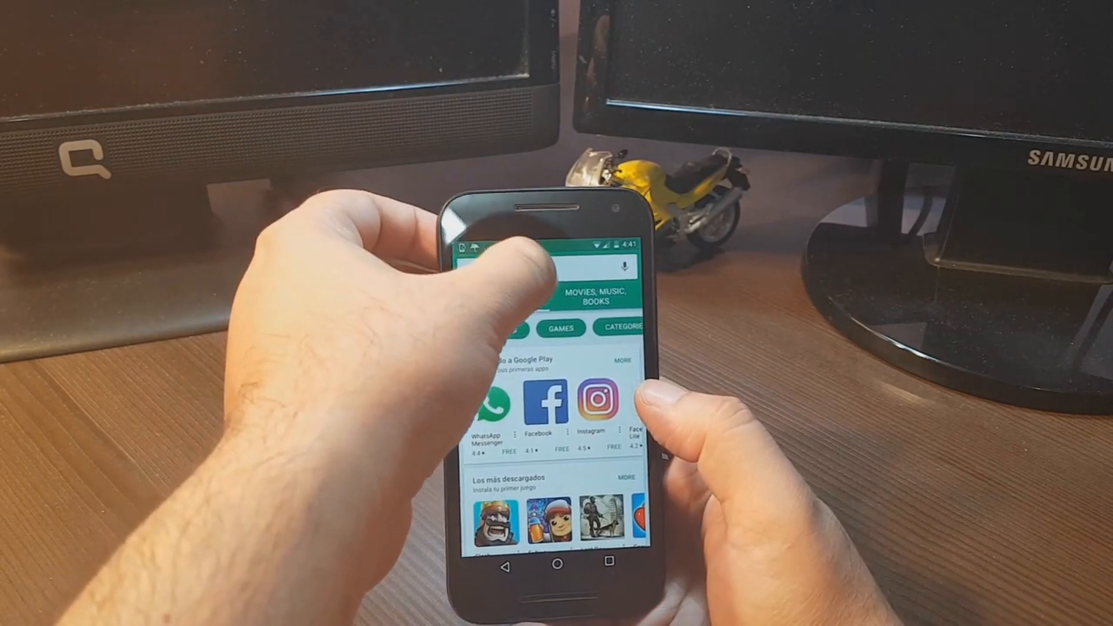
Install WhatsApp Messenger from its Play Store listing in the recommended row.
{"action": "left_click", "coordinate": [556, 264]}
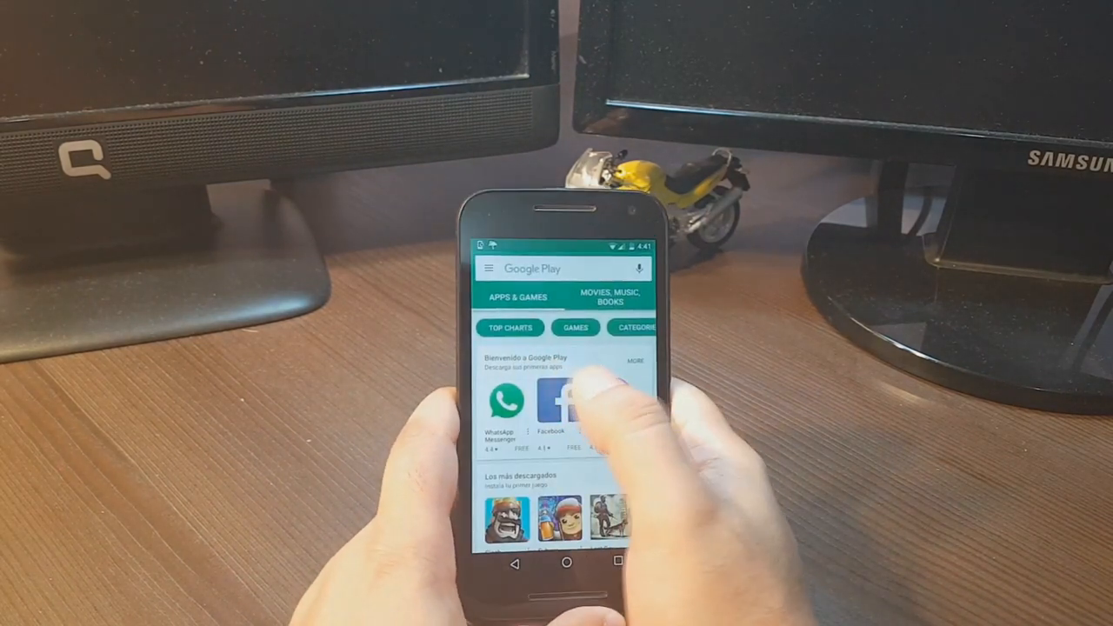
{"action": "left_click", "coordinate": [507, 404]}
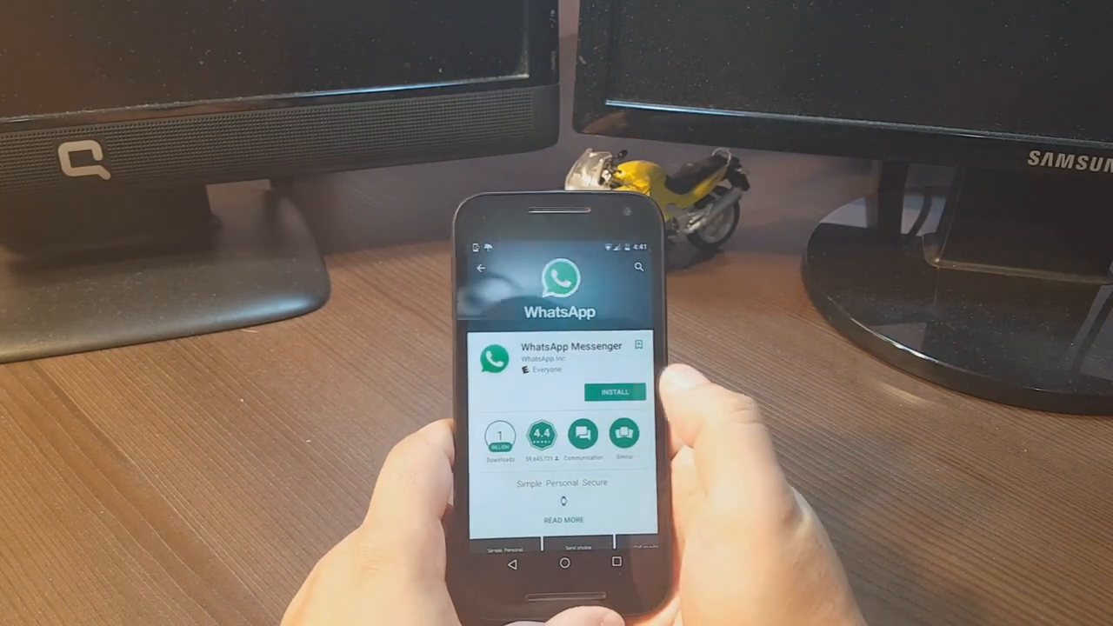
{"action": "left_click", "coordinate": [613, 393]}
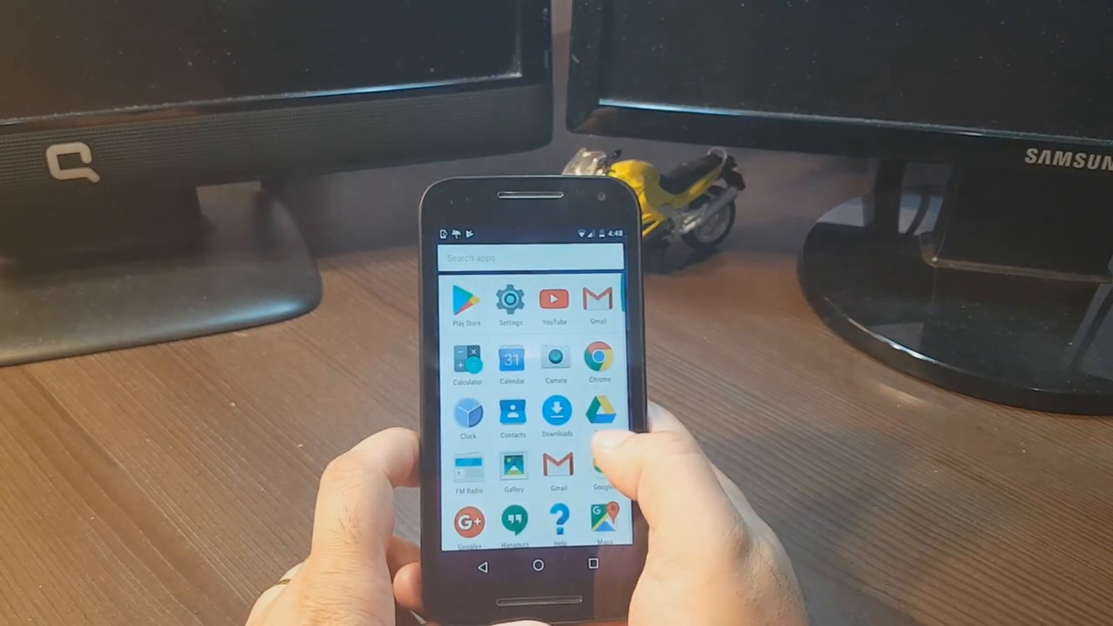
Launch the newly installed WhatsApp and accept its terms to begin setup.
{"action": "scroll", "scroll_direction": "down", "scroll_amount": 3}
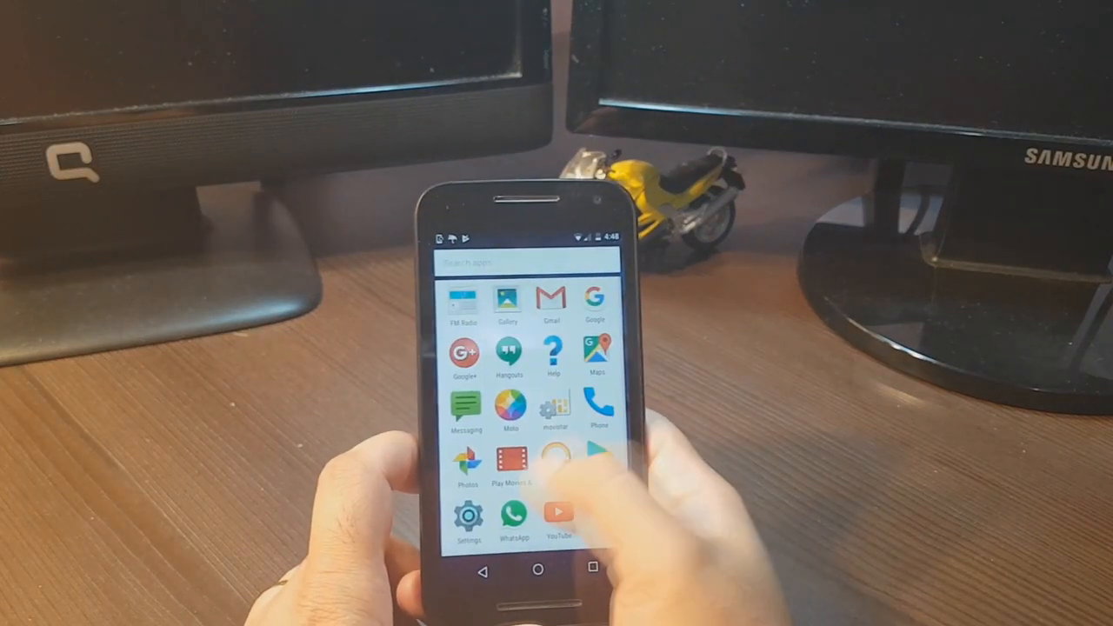
{"action": "left_click", "coordinate": [558, 513]}
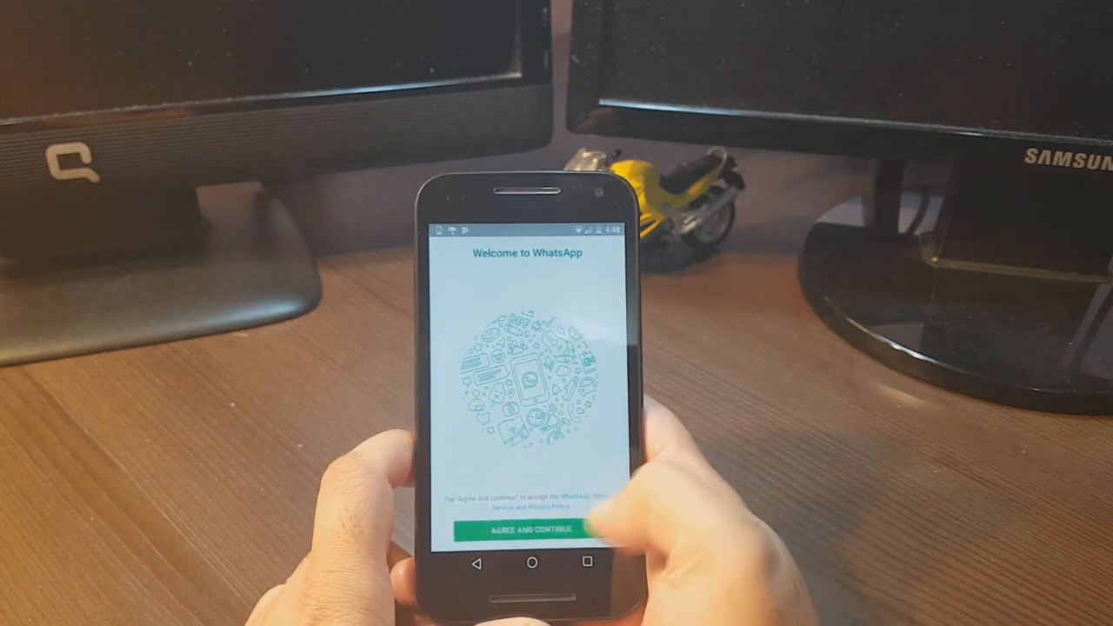
{"action": "left_click", "coordinate": [532, 529]}
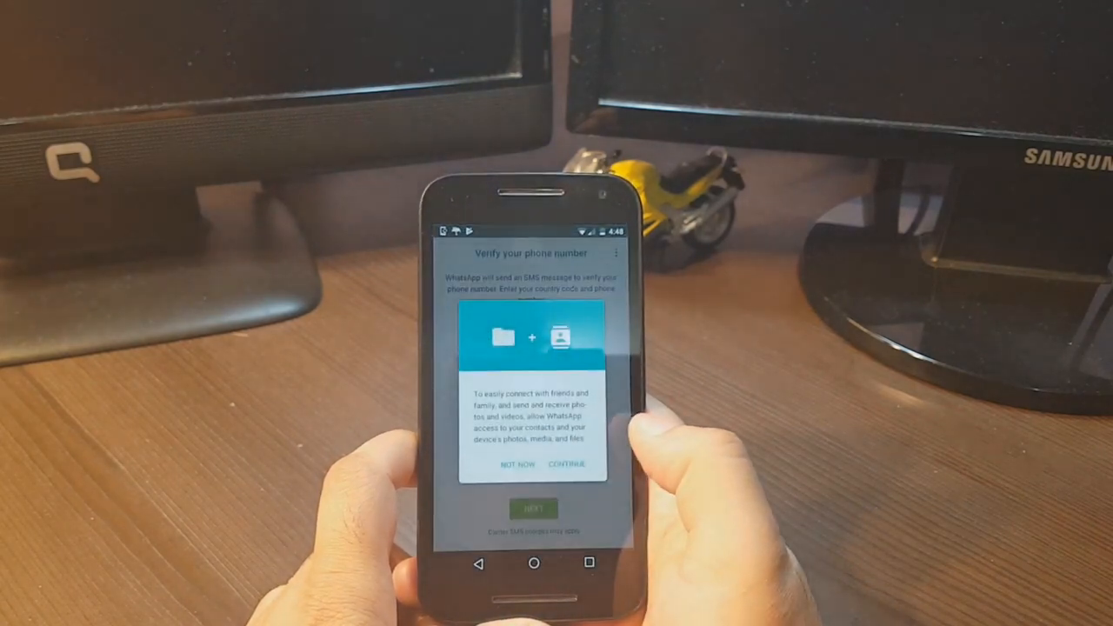
Grant WhatsApp access to contacts and media through the permission prompts.
{"action": "left_click", "coordinate": [518, 463]}
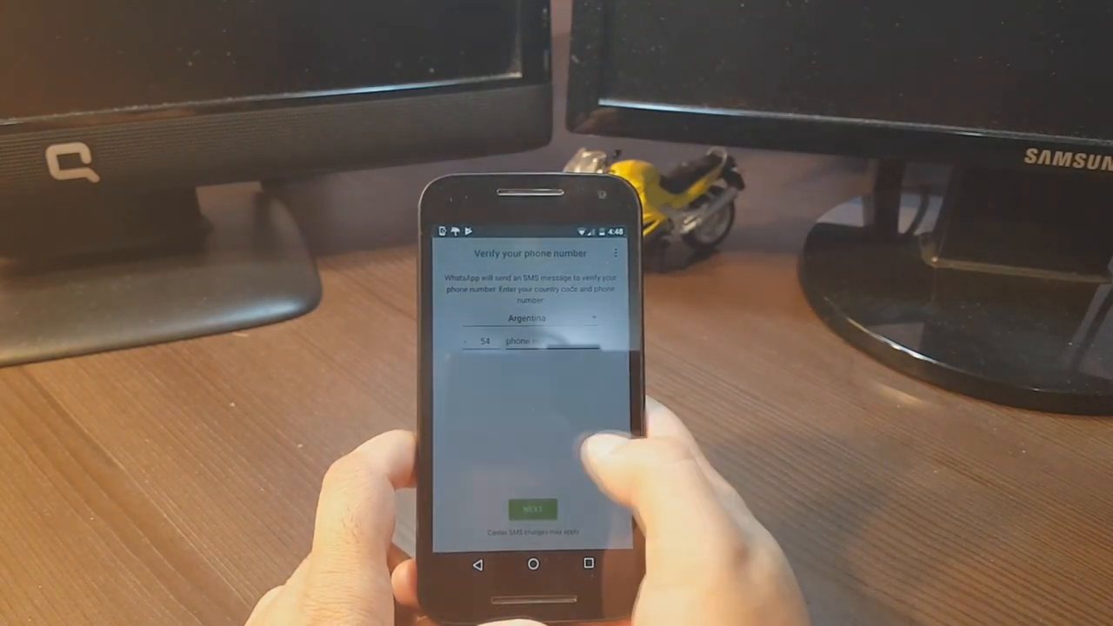
{"action": "left_click", "coordinate": [533, 508]}
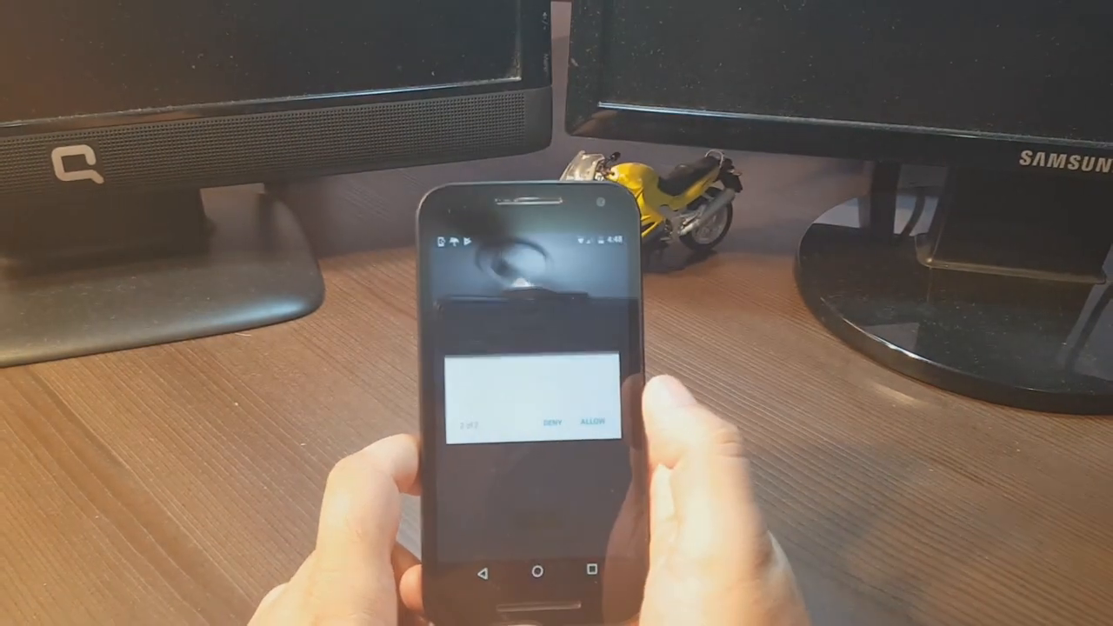
{"action": "left_click", "coordinate": [593, 422]}
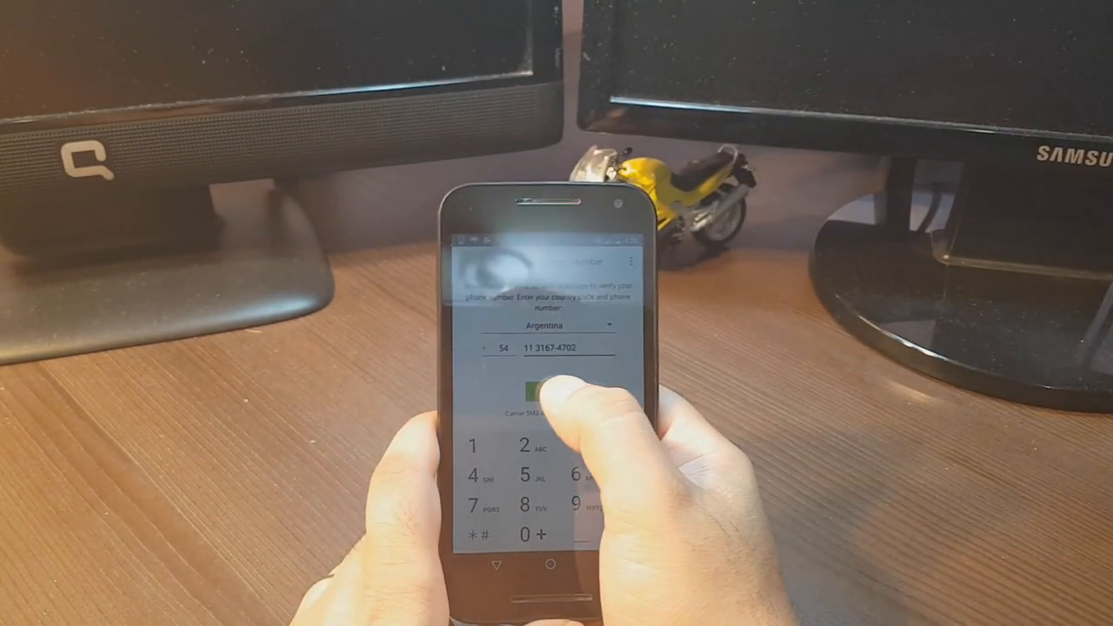
Submit the phone number and allow WhatsApp to send and view SMS messages.
{"action": "left_click", "coordinate": [537, 386]}
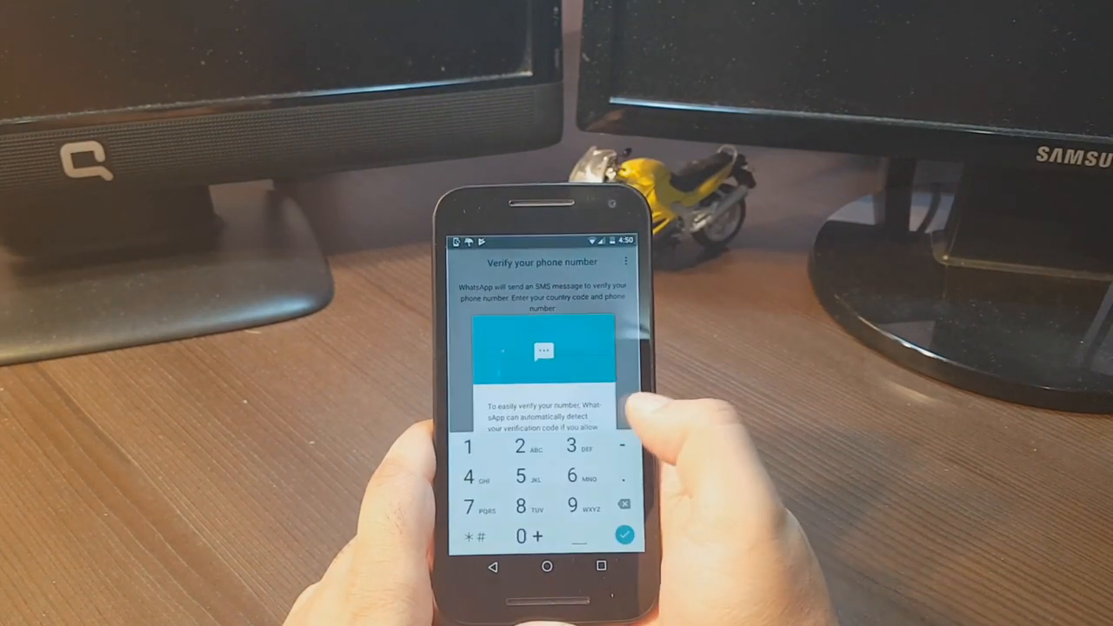
{"action": "left_click", "coordinate": [625, 535]}
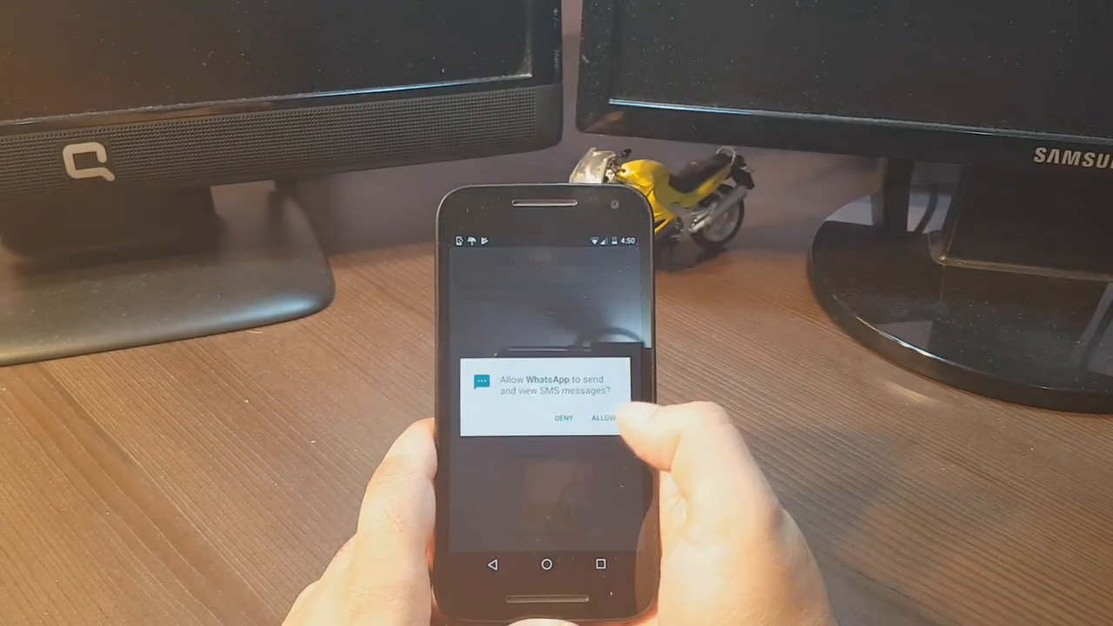
{"action": "left_click", "coordinate": [605, 417]}
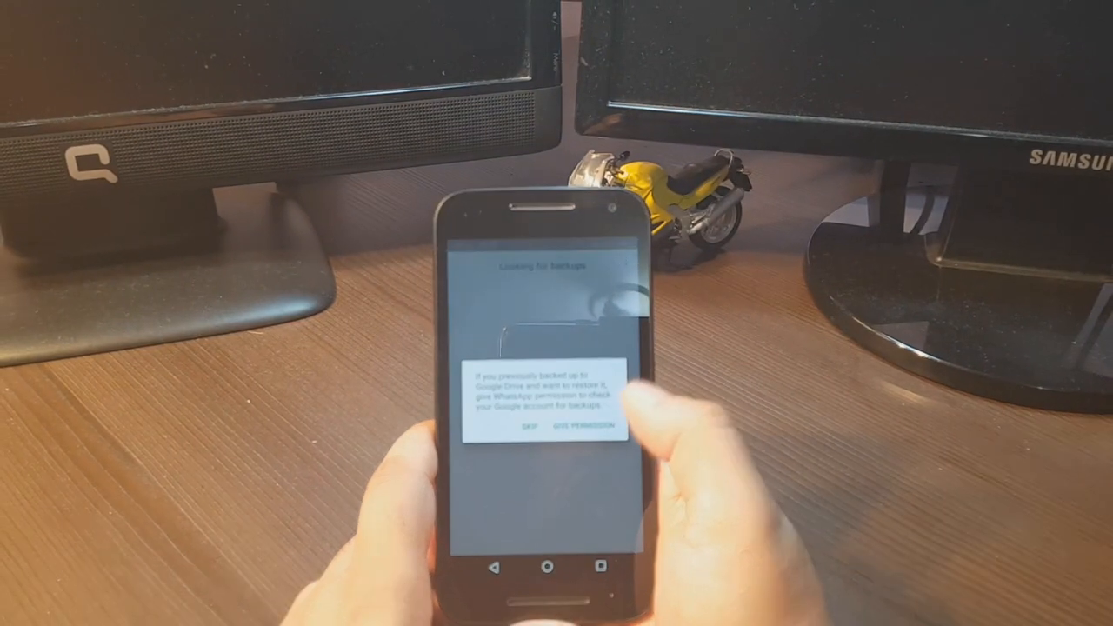
Grant backup permission with the Google account, finish setup and start a new chat.
{"action": "left_click", "coordinate": [584, 425]}
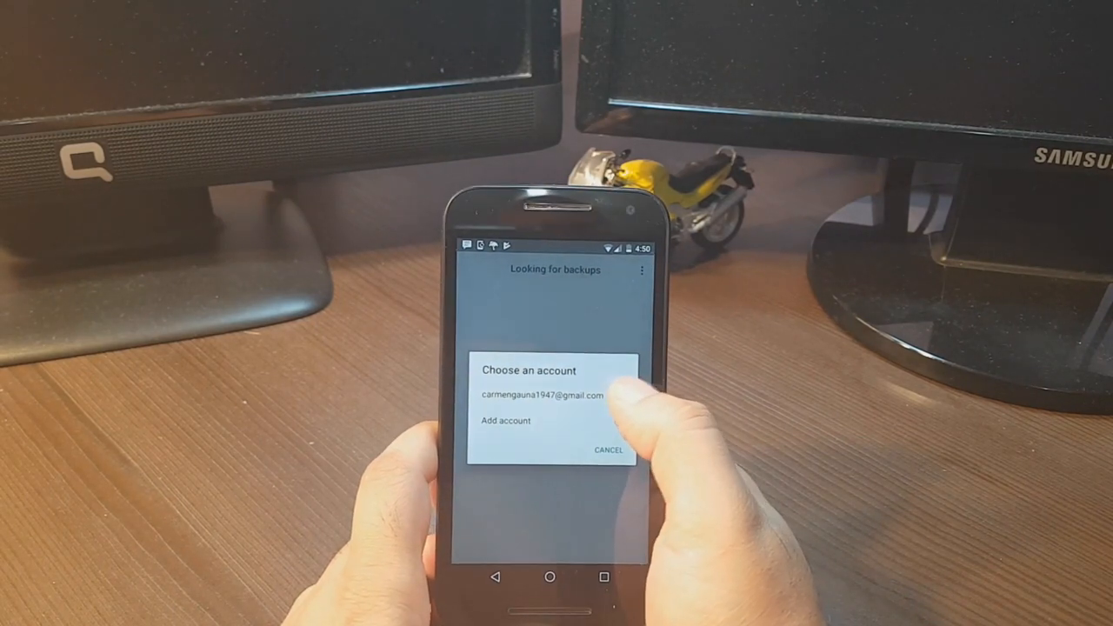
{"action": "left_click", "coordinate": [541, 397]}
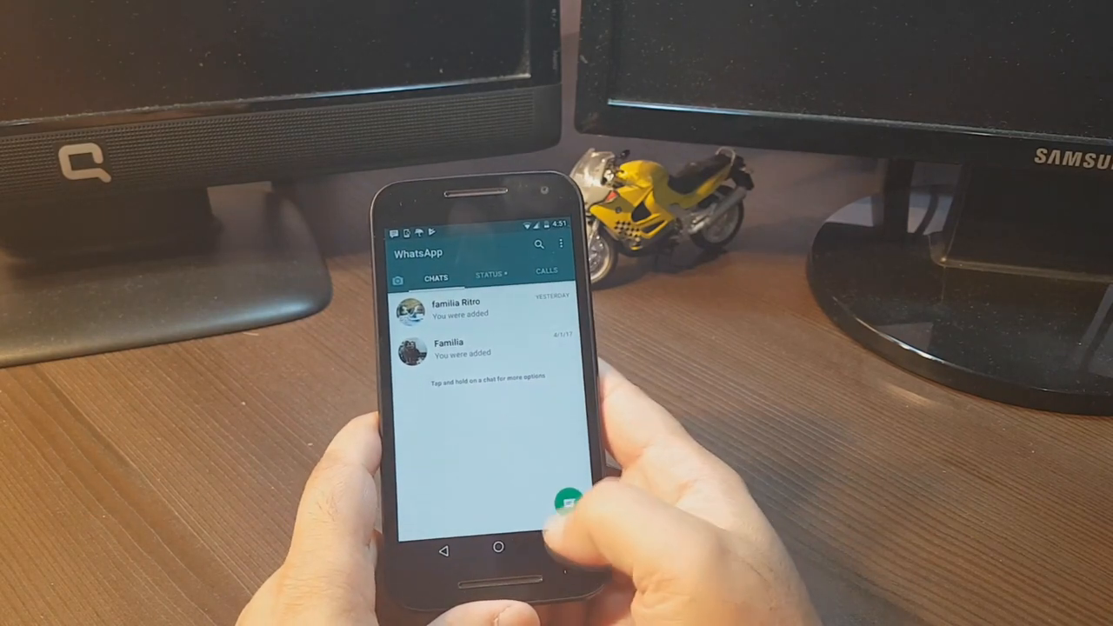
{"action": "left_click", "coordinate": [567, 501]}
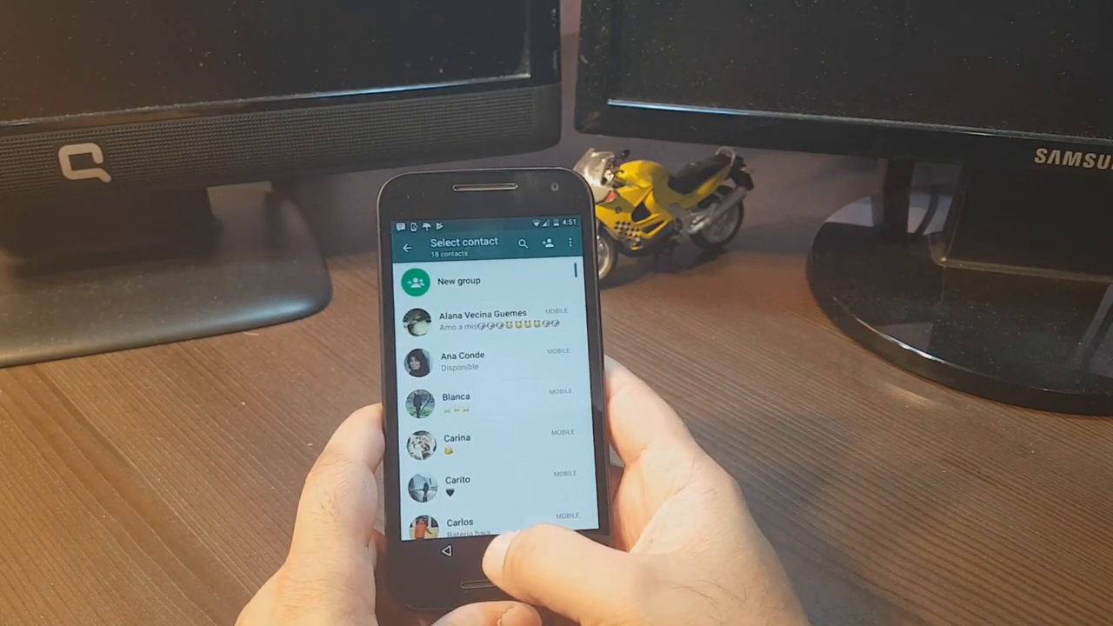